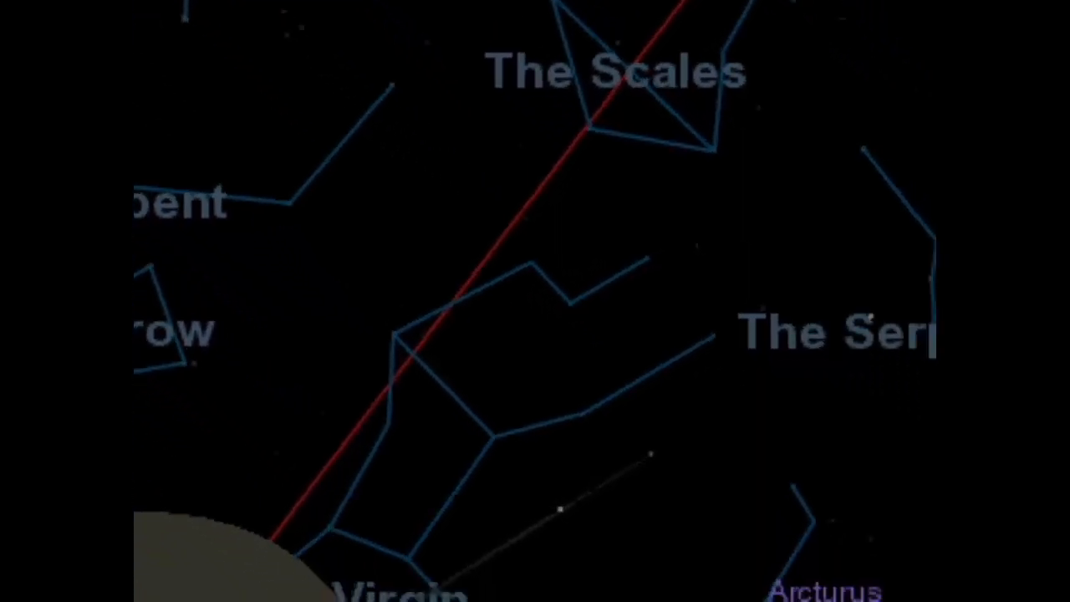
{"action": "scroll", "scroll_direction": "down", "scroll_amount": 3}
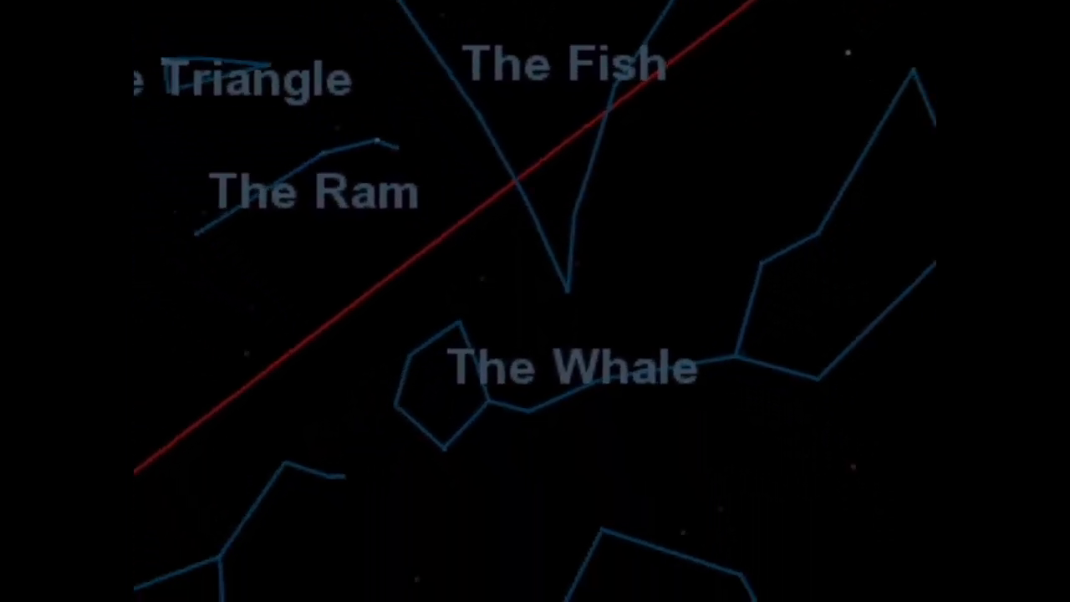
{"action": "scroll", "scroll_direction": "down", "scroll_amount": 3}
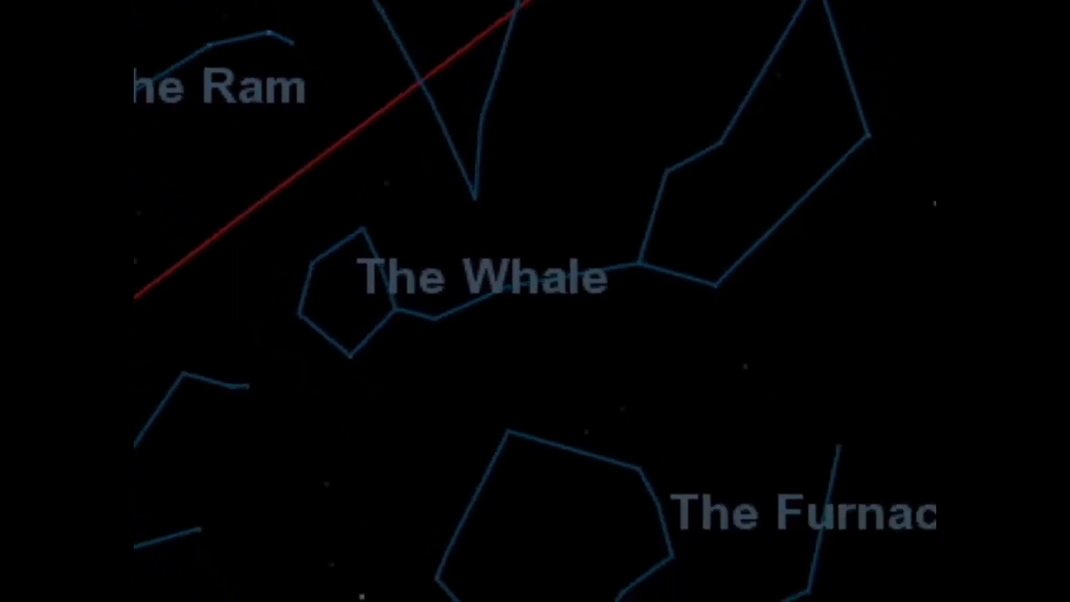